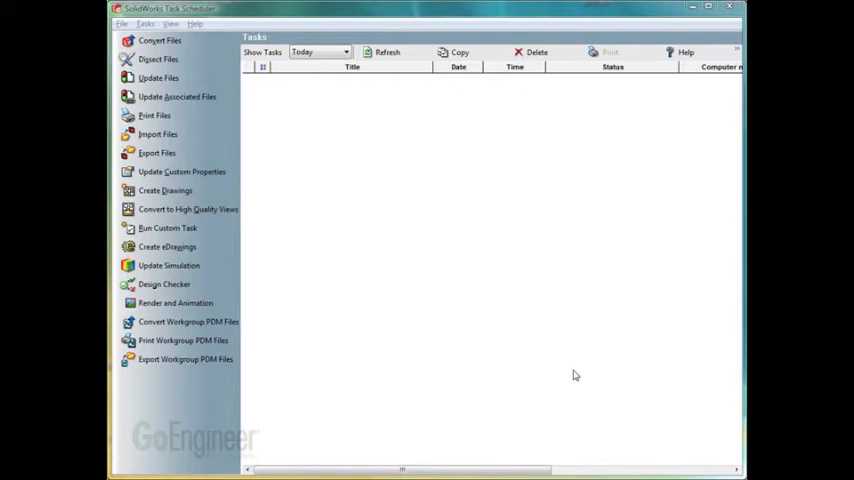
mouse_move(338, 217)
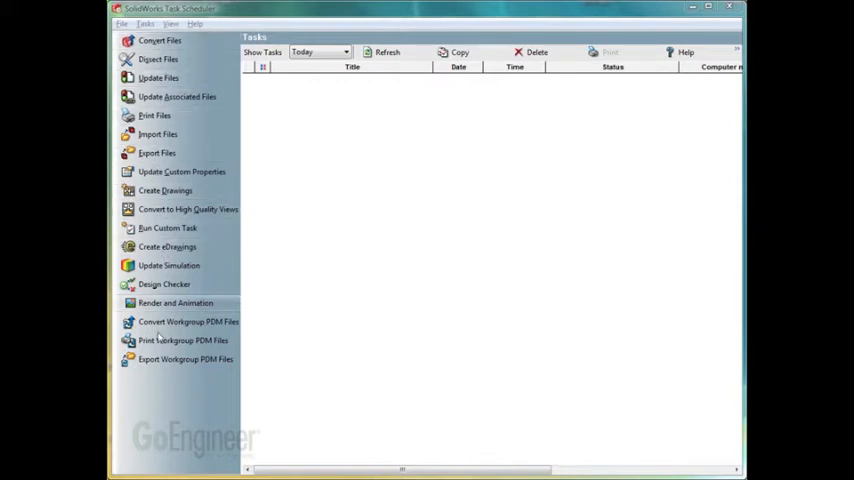
mouse_move(188, 48)
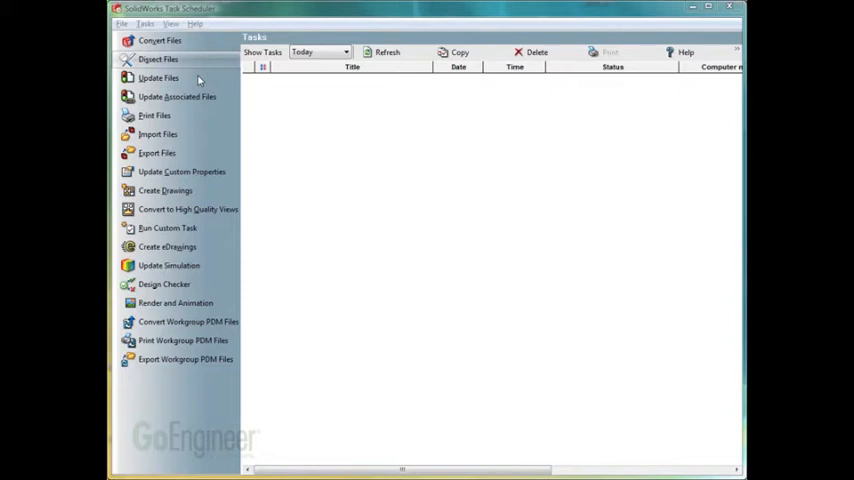
mouse_move(408, 259)
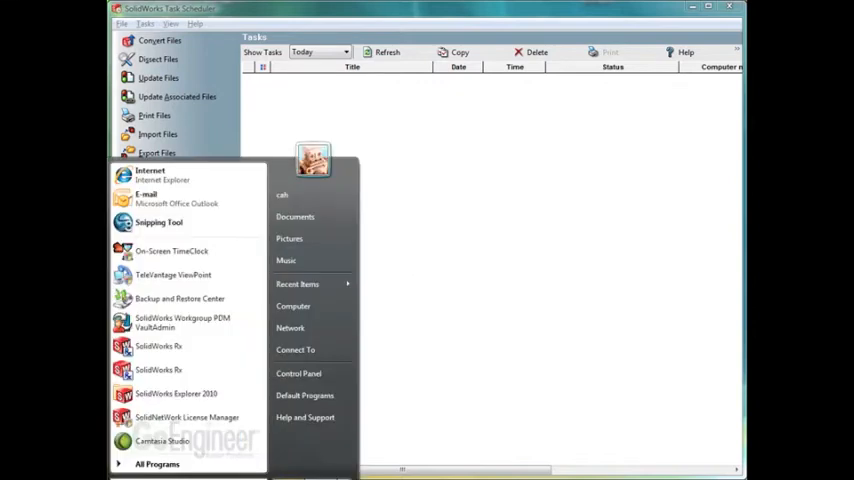
Expand All Programs > SolidWorks 2010 > SolidWorks Tools to reveal SolidWorks Task Scheduler
left_click(157, 463)
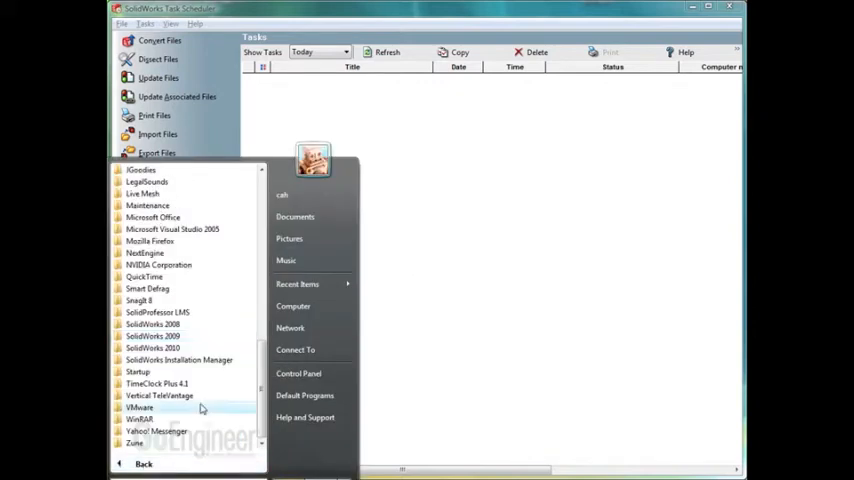
mouse_move(158, 347)
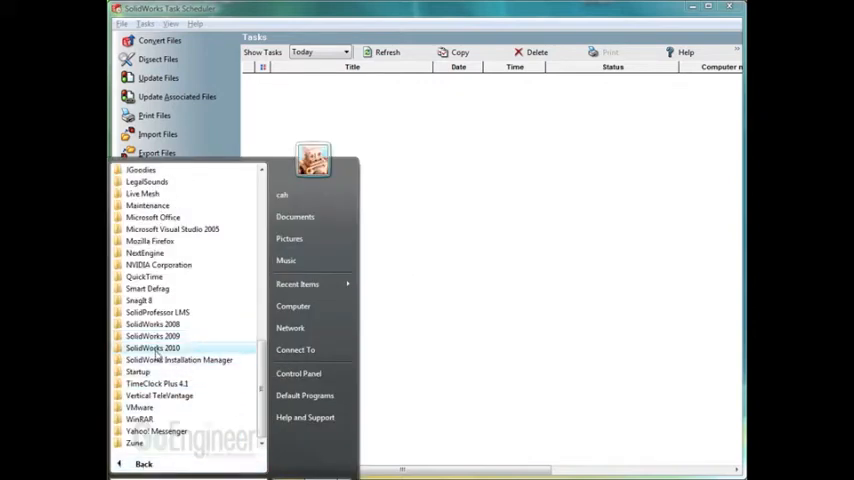
left_click(153, 347)
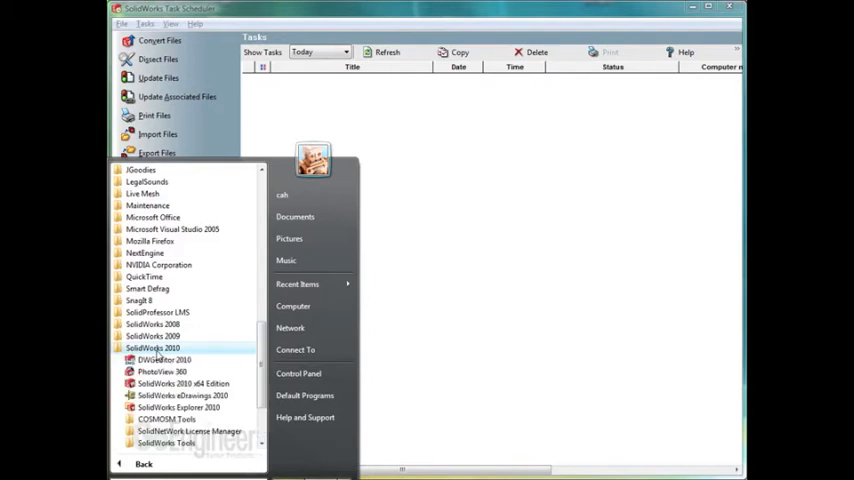
left_click(167, 359)
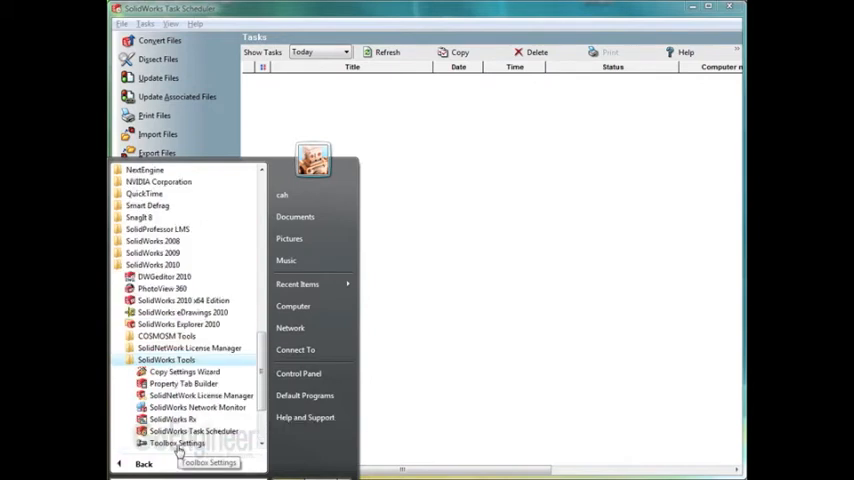
mouse_move(193, 431)
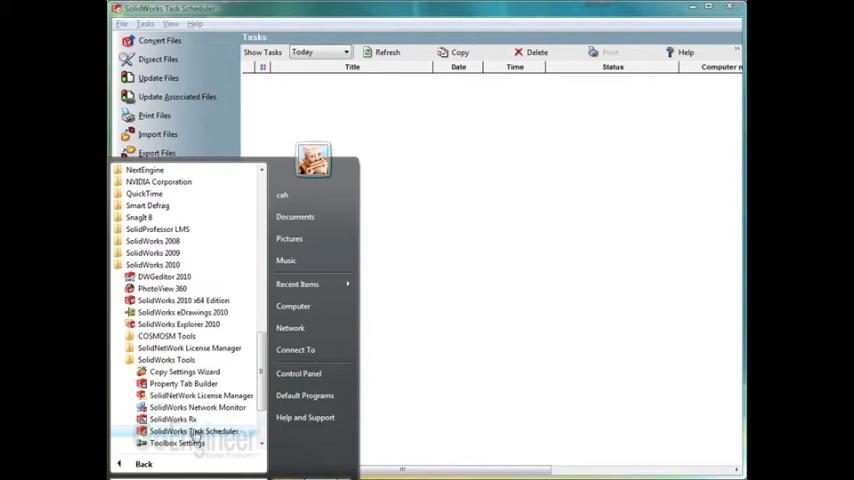
mouse_move(182, 312)
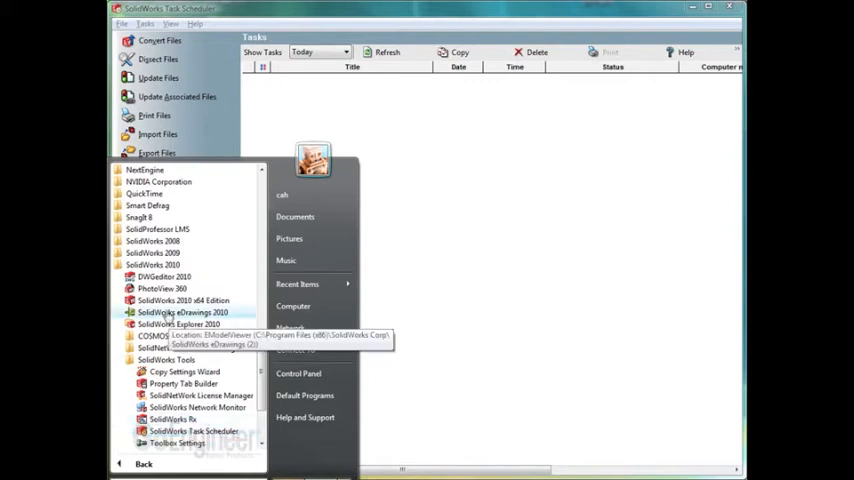
mouse_move(155, 253)
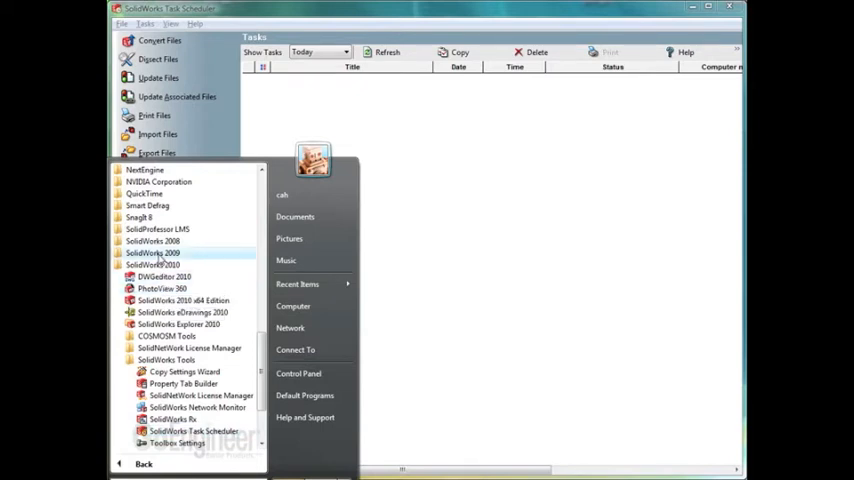
Expand SolidWorks 2009 > x64 Edition SP4.1, then dismiss the Start menu
left_click(153, 252)
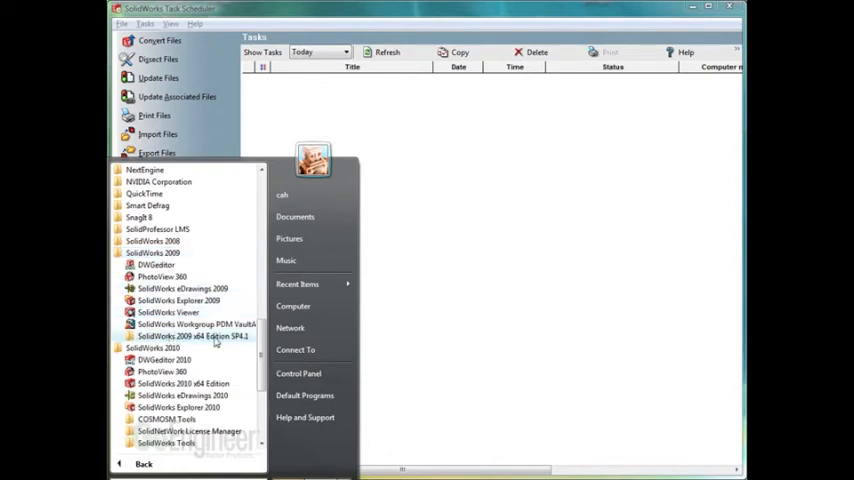
left_click(190, 336)
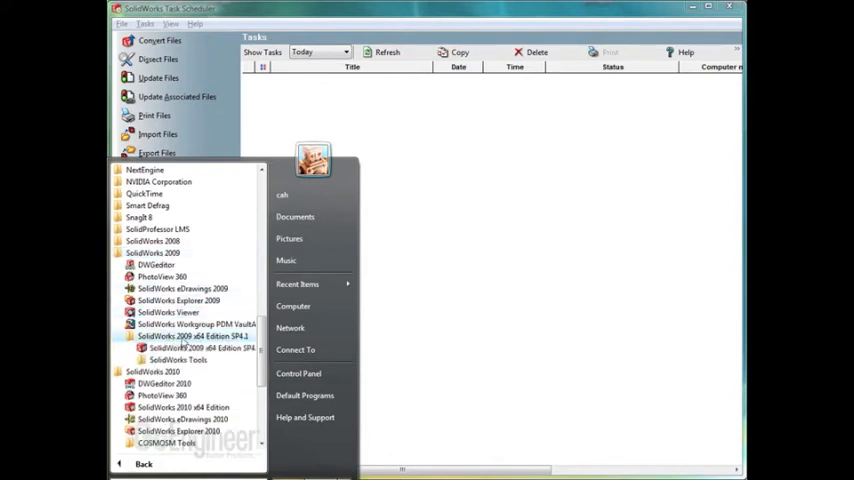
left_click(167, 359)
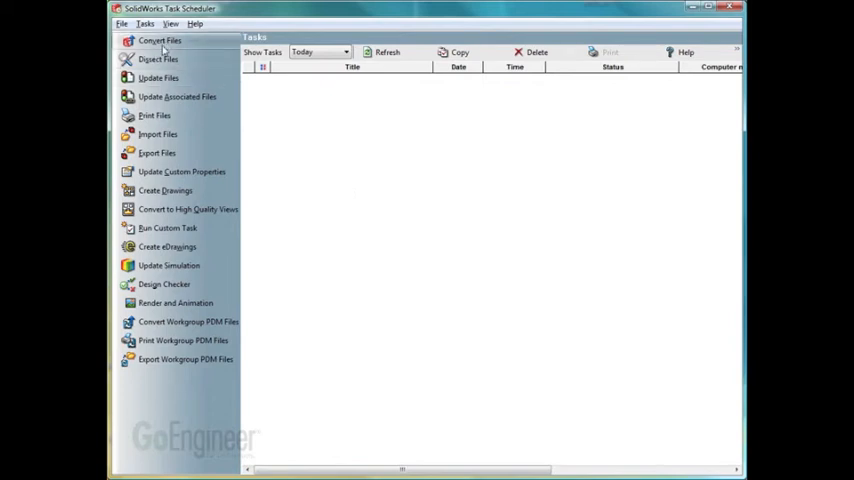
mouse_move(165, 172)
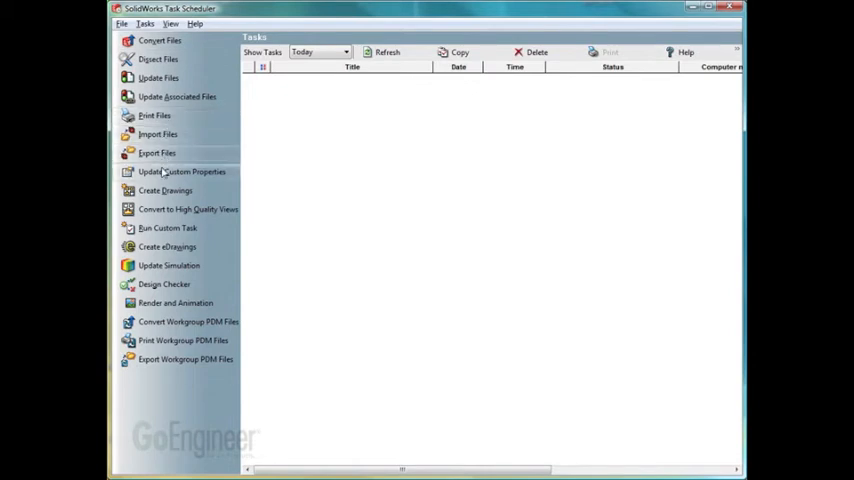
mouse_move(420, 144)
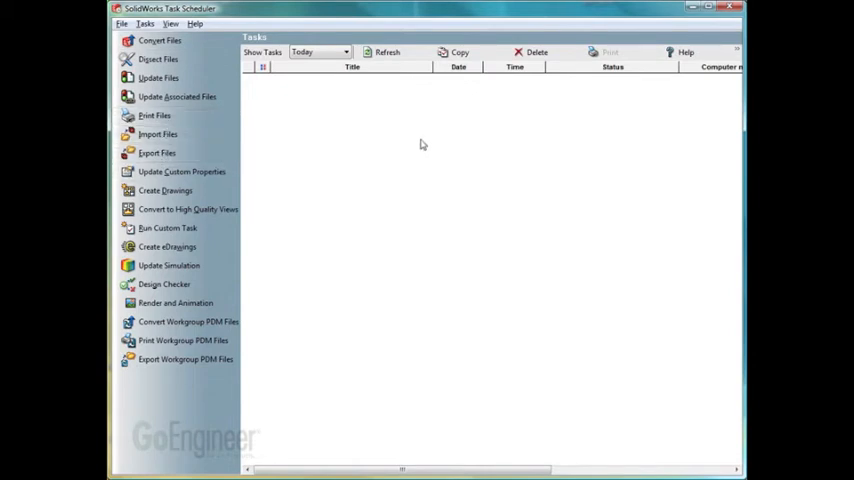
Show the SolidWorks Task Scheduler Overview help page from the toolbar Help
left_click(685, 52)
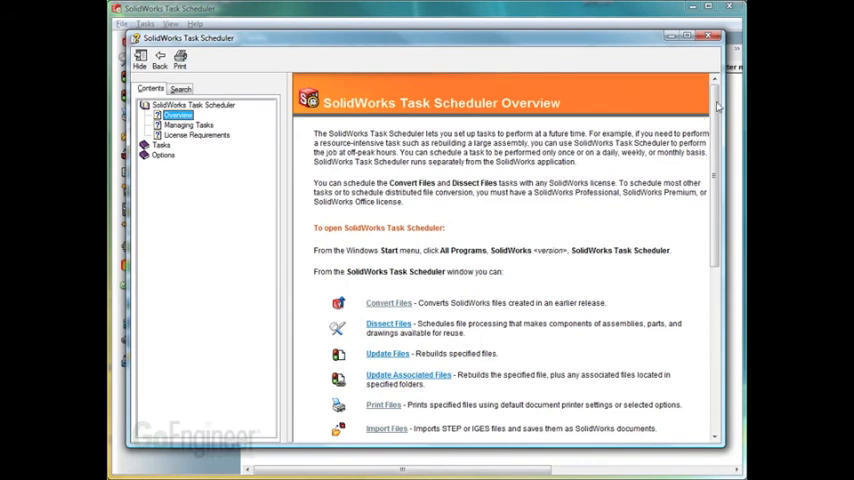
scroll("down", 3)
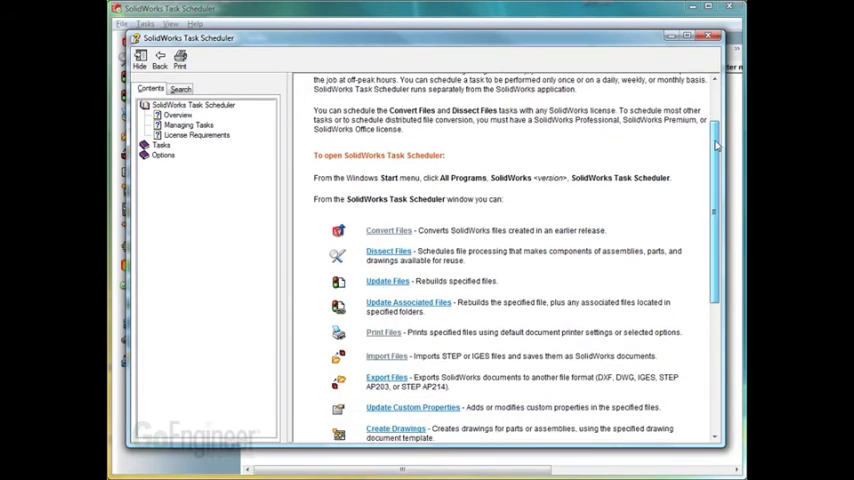
scroll("down", 3)
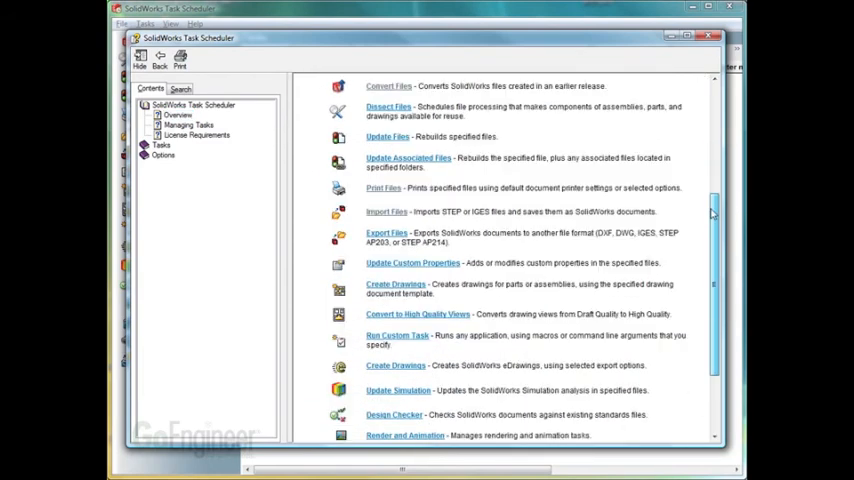
scroll("up", 3)
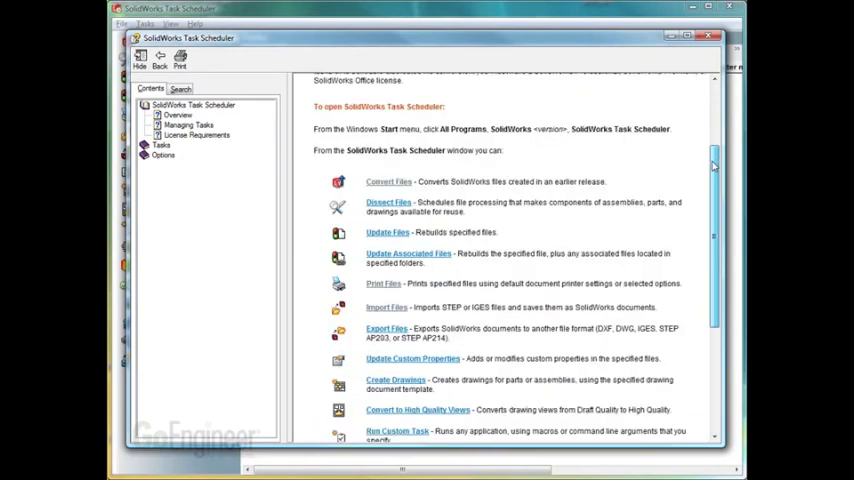
scroll("up", 3)
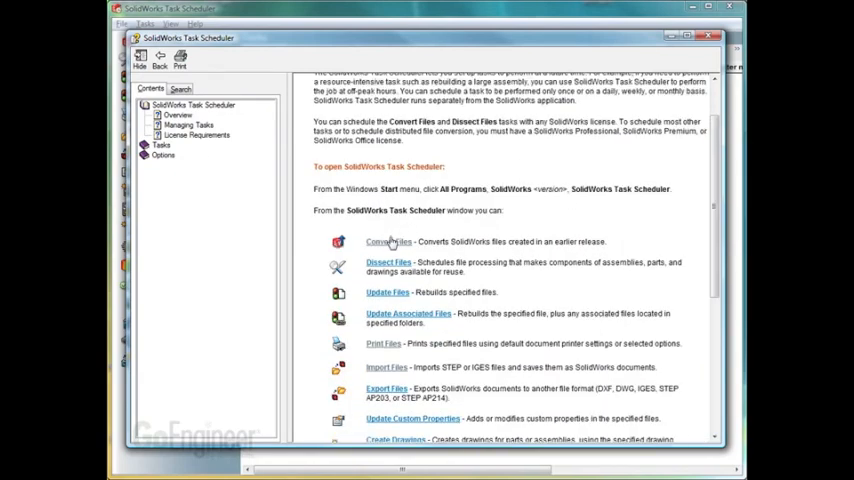
Read the Convert Files and Creating a Conversion Task help pages, then close help
left_click(388, 241)
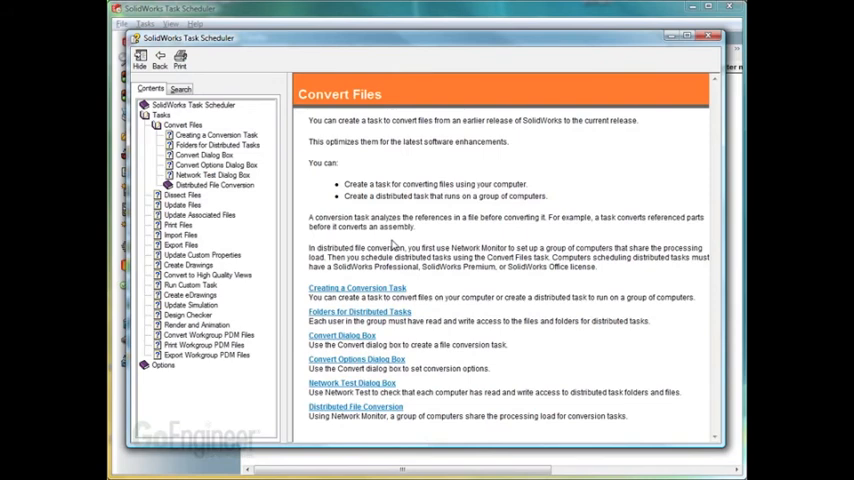
mouse_move(605, 201)
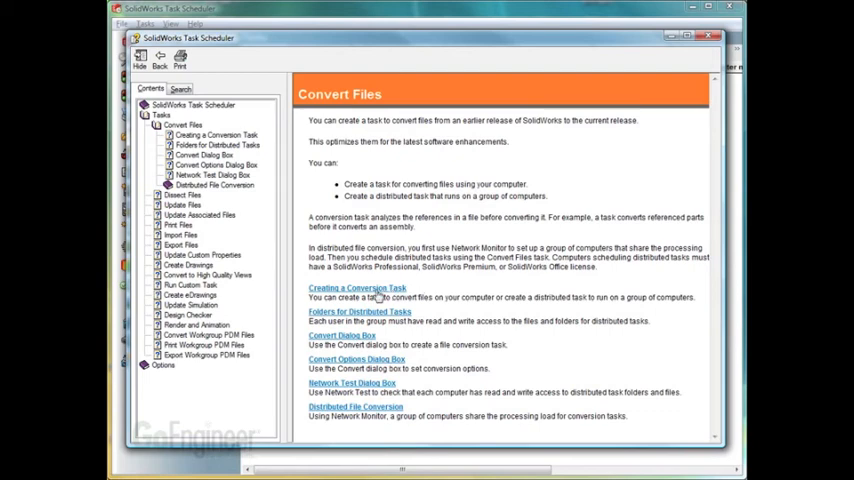
left_click(356, 288)
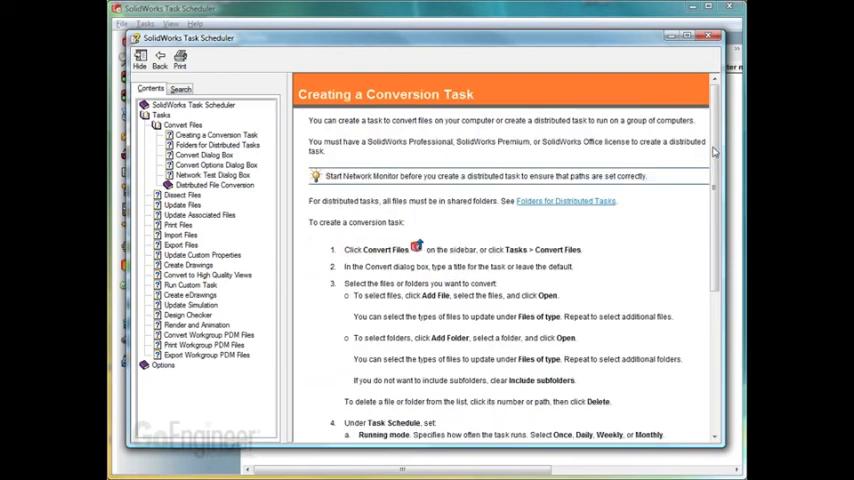
scroll("down", 3)
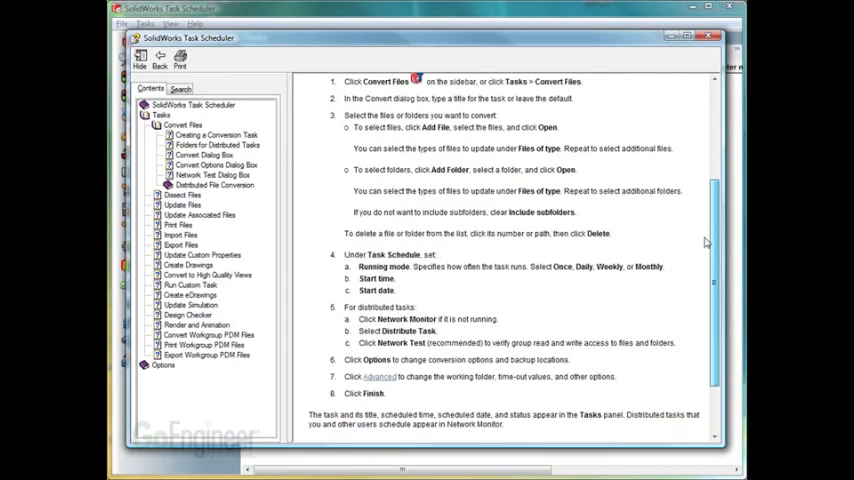
scroll("down", 3)
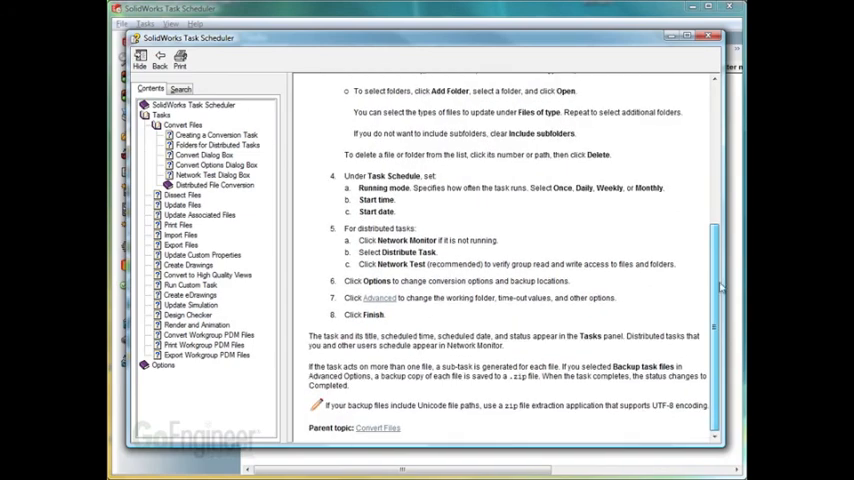
scroll("up", 3)
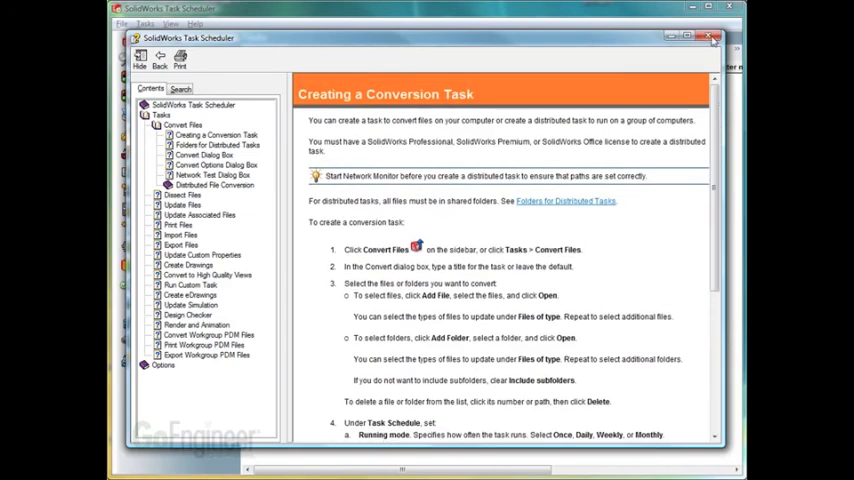
left_click(712, 37)
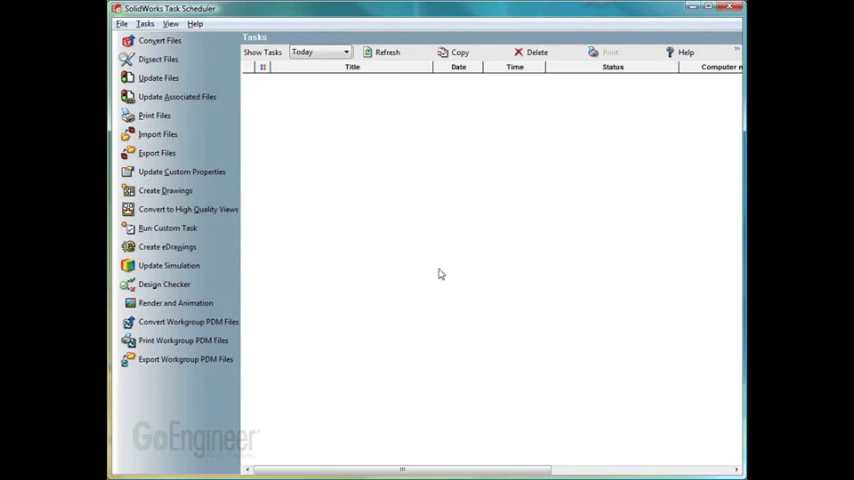